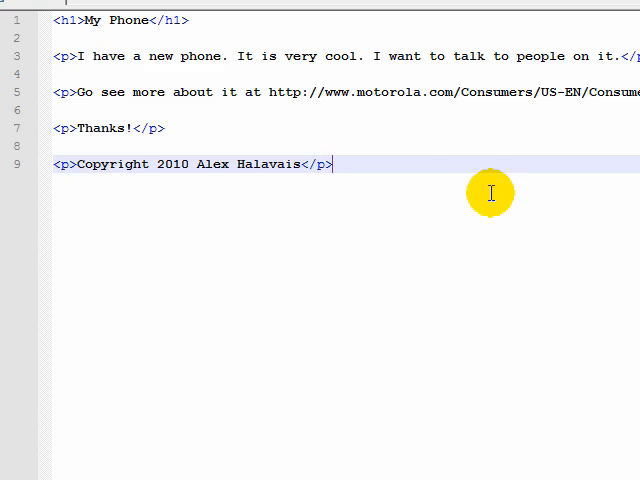
mouse_move(63, 56)
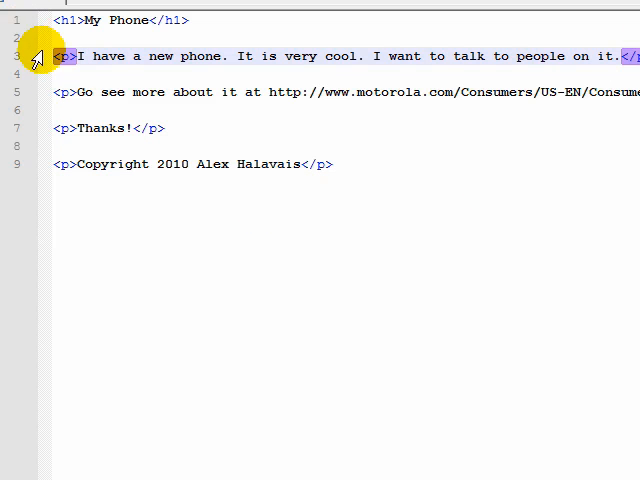
mouse_move(384, 113)
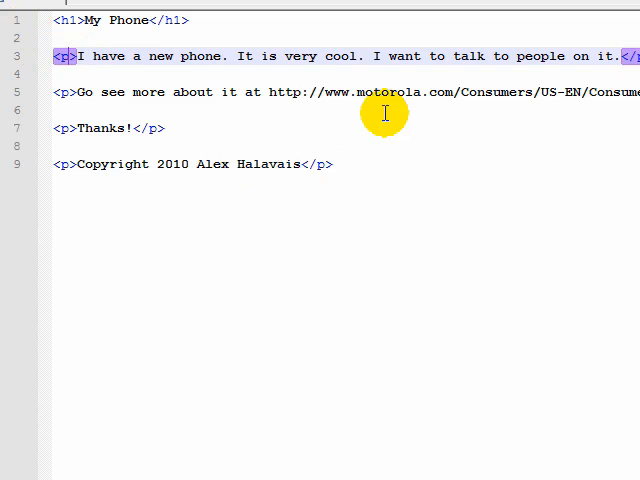
Insert <h2>About my Phone</h2> above the first paragraph and <h2>More Info</h2> above the link paragraph.
click(170, 20)
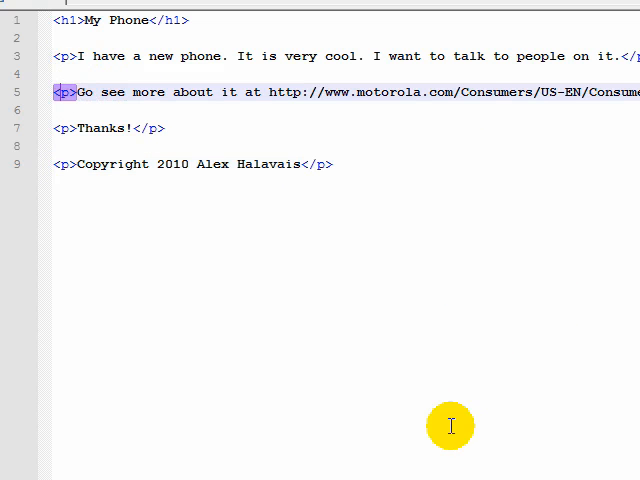
scroll(right, 3)
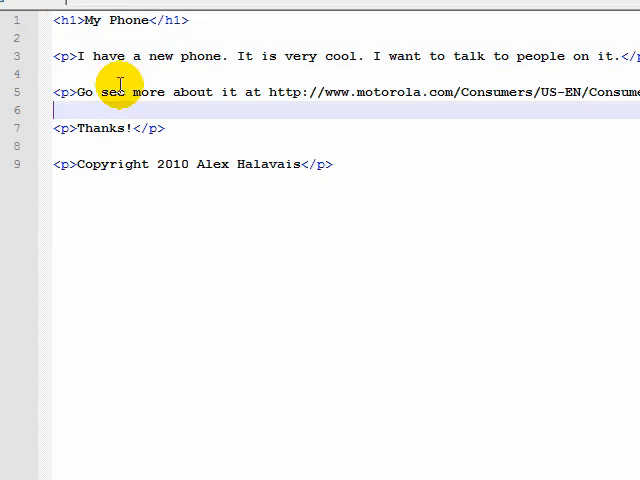
click(111, 56)
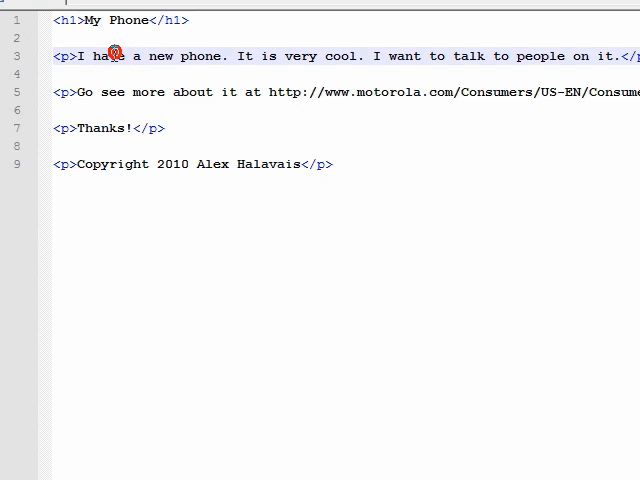
key(Return)
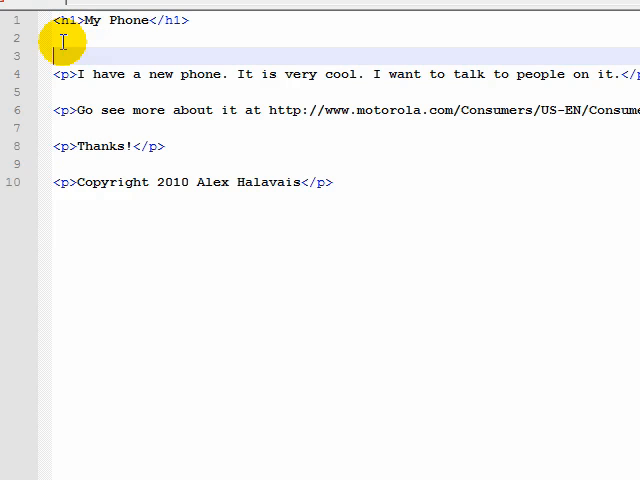
text(<h2>)
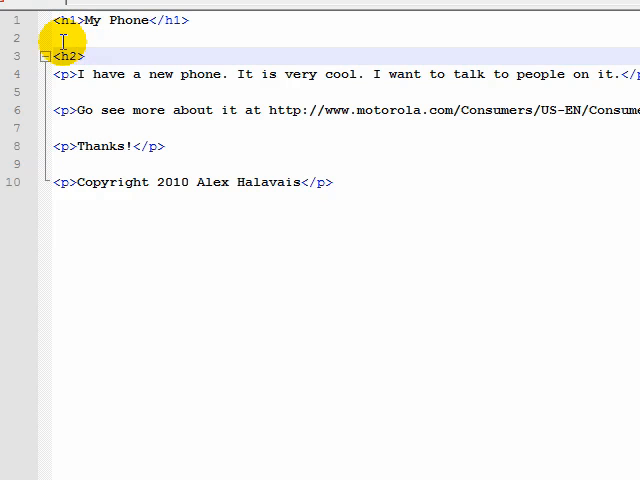
text(About m)
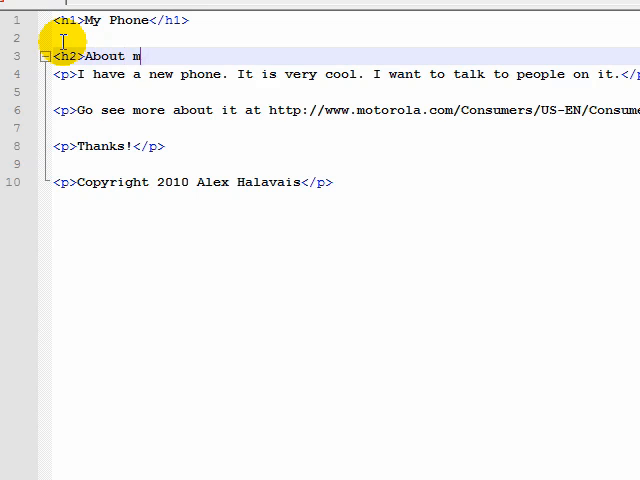
text(y Phone</h2>)
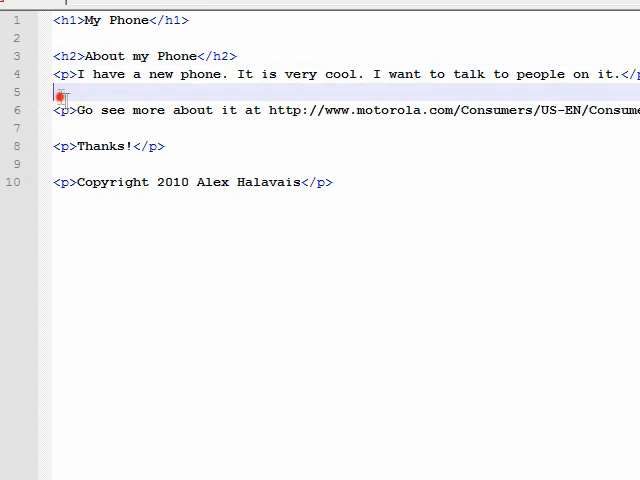
text(<h2>More)
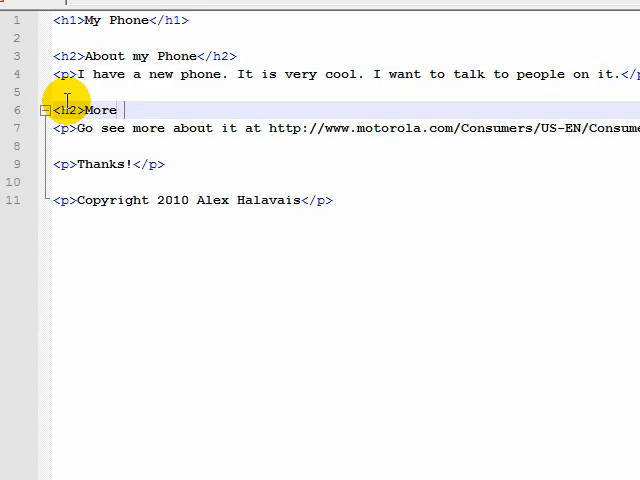
text(Info</h2>)
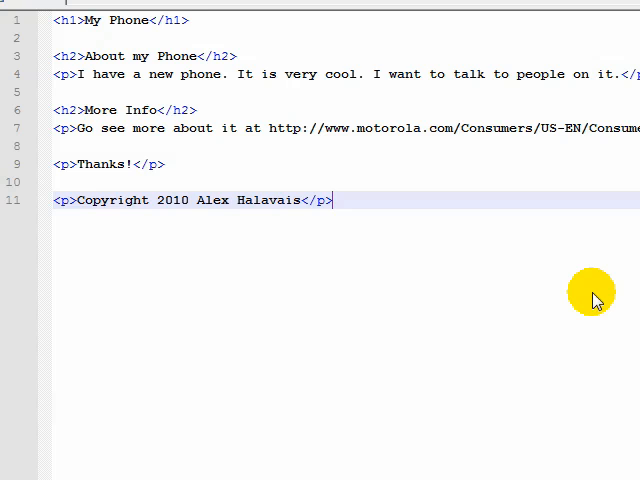
mouse_move(513, 352)
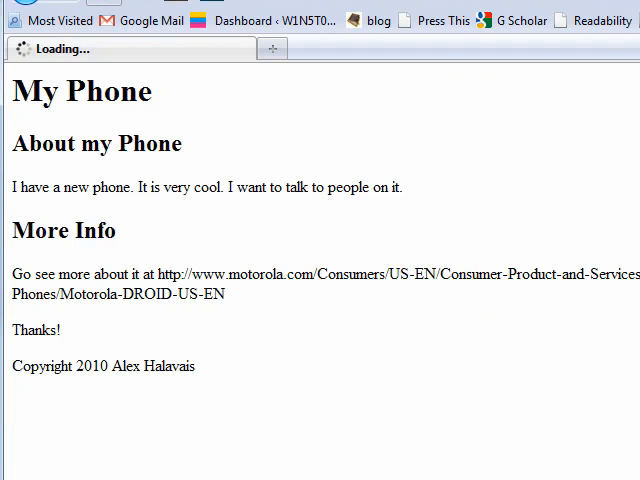
Check the reloaded Firefox page by selecting text in the My Phone and About my Phone headings.
double_click(96, 143)
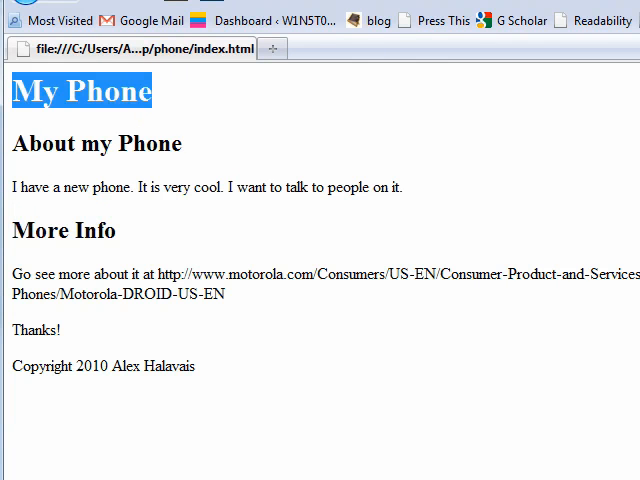
click(180, 145)
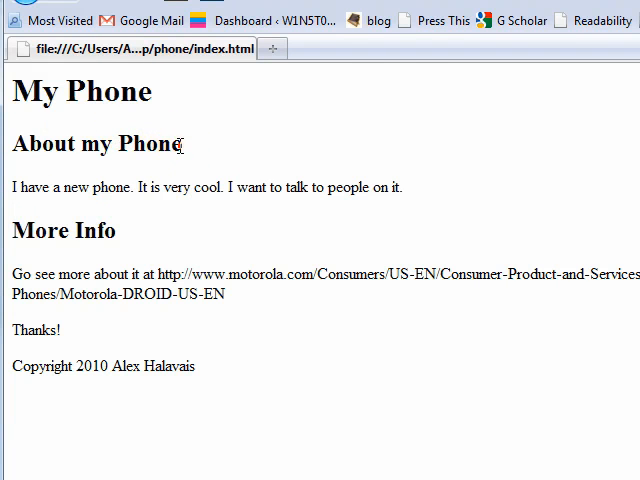
double_click(96, 144)
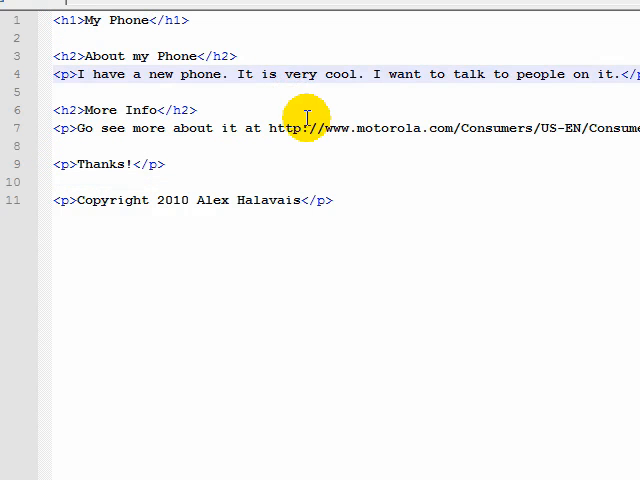
Wrap 'very' in <em></em> and begin <strong> tags around 'talk'.
text(<em>)
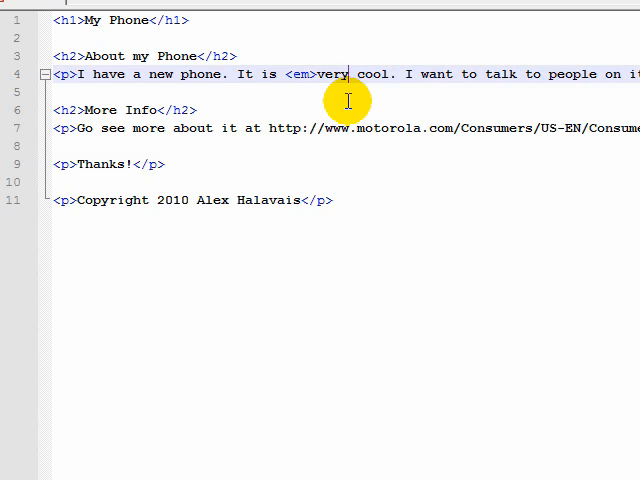
text(</em>)
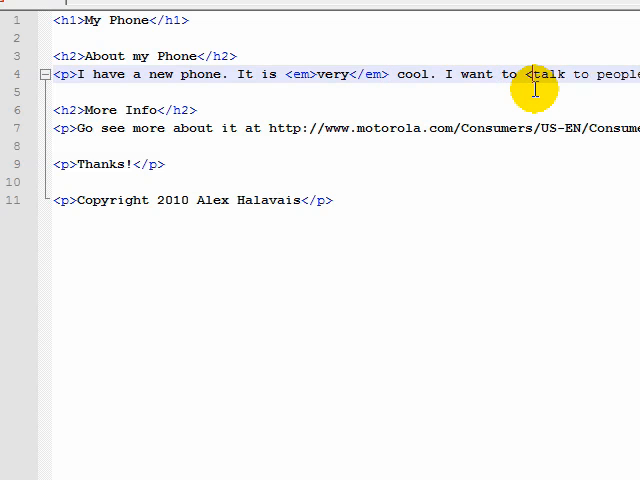
text(strong>)
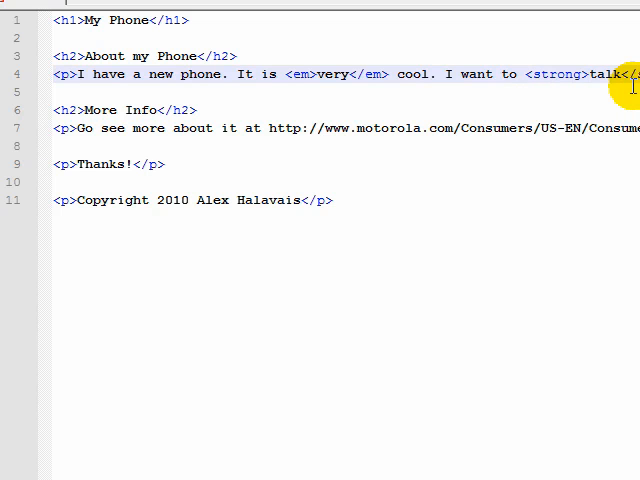
mouse_move(385, 50)
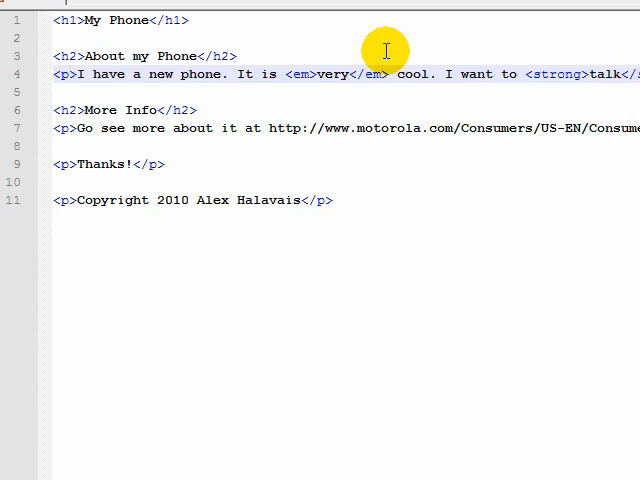
mouse_move(530, 73)
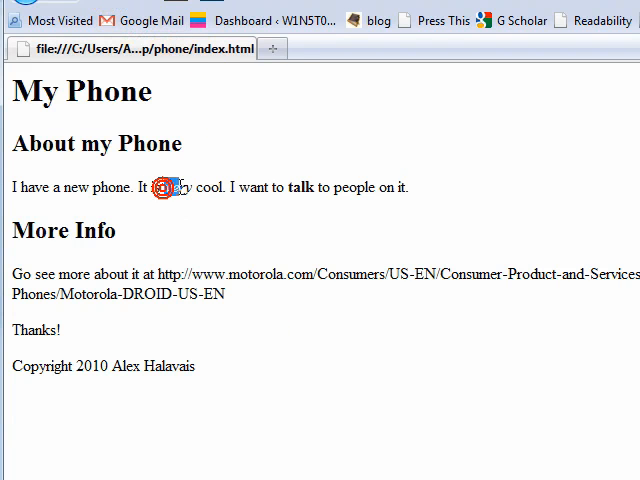
Select the italic word 'very' and the bold word 'talk' on the refreshed page.
double_click(178, 187)
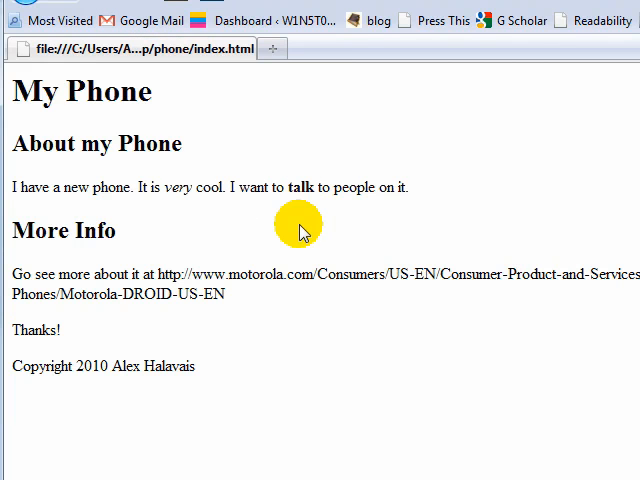
mouse_move(255, 222)
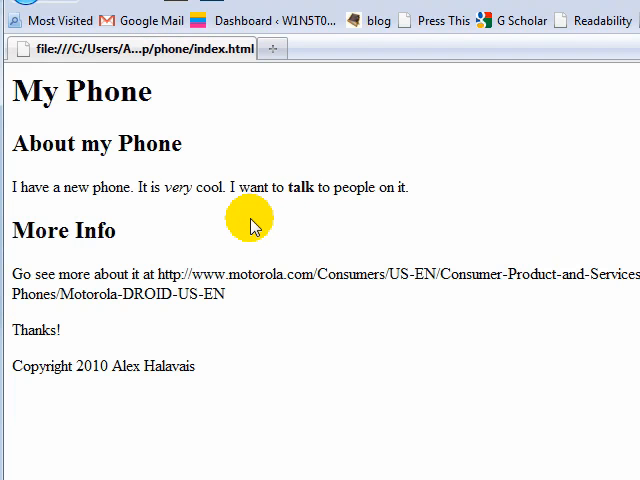
mouse_move(360, 248)
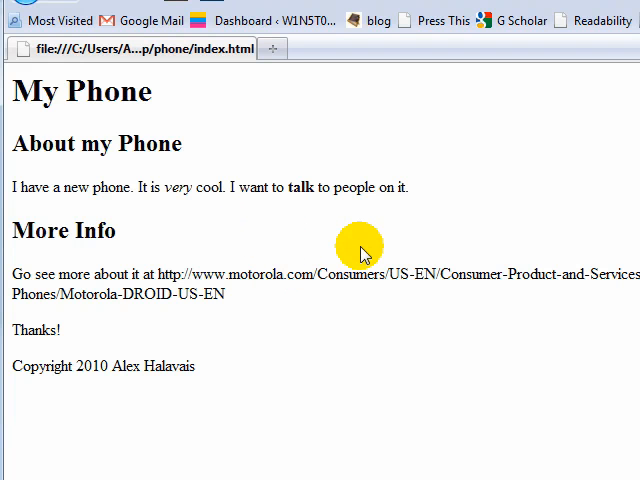
double_click(178, 187)
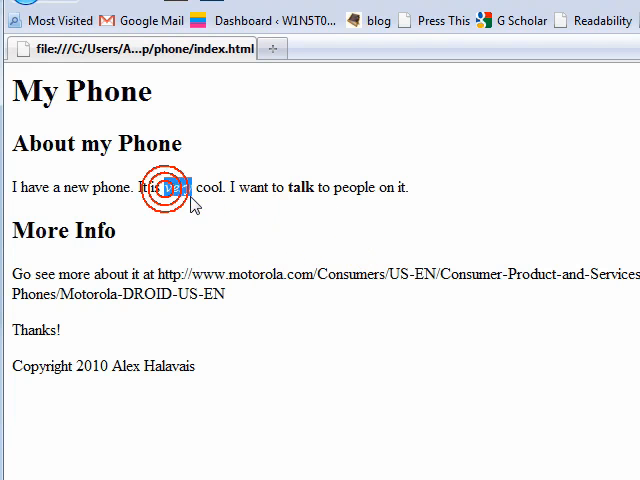
double_click(178, 188)
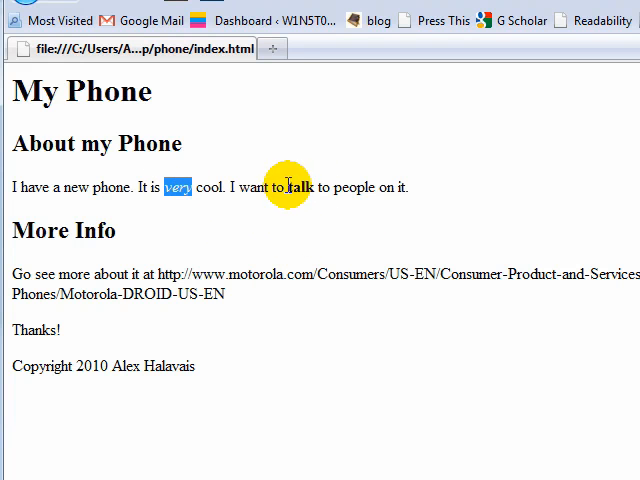
double_click(299, 187)
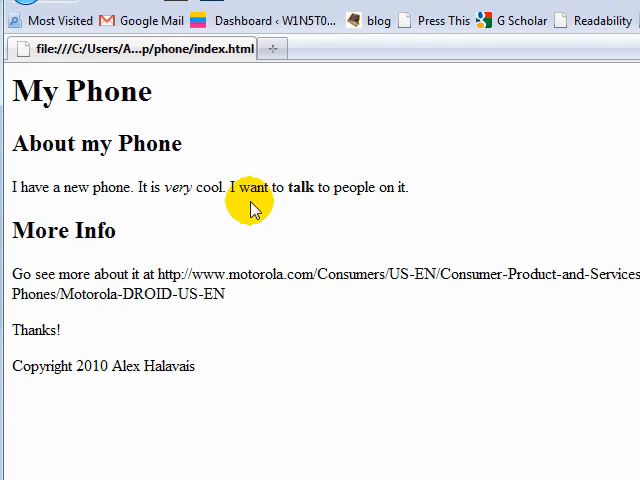
mouse_move(160, 310)
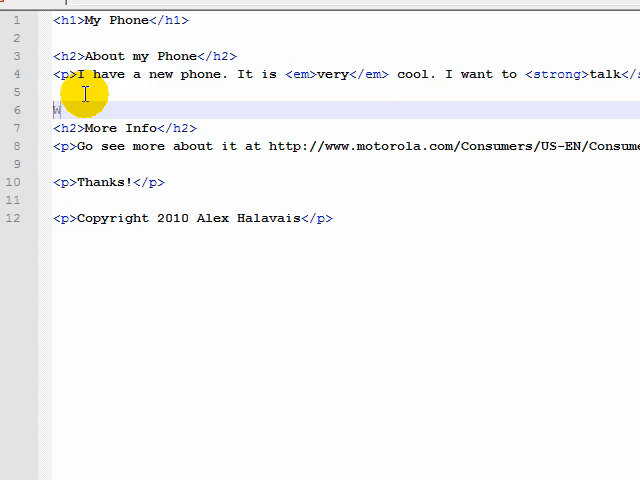
Type the paragraph <p>When I got my phone, I said <q>Wow!</q></p>.
text(When I got my phone, I said <q>Wow)
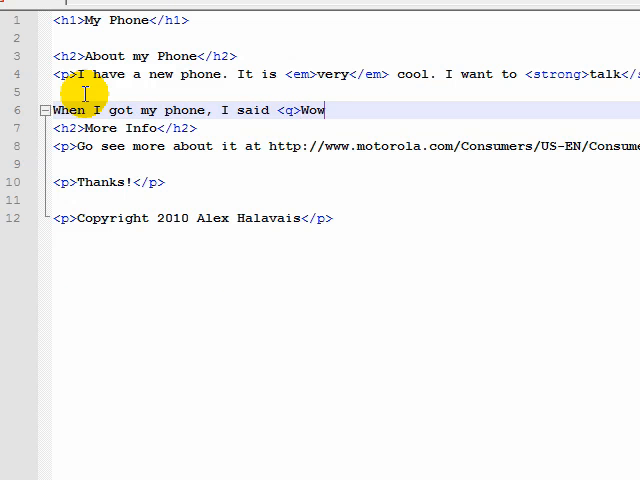
text(!</q>)
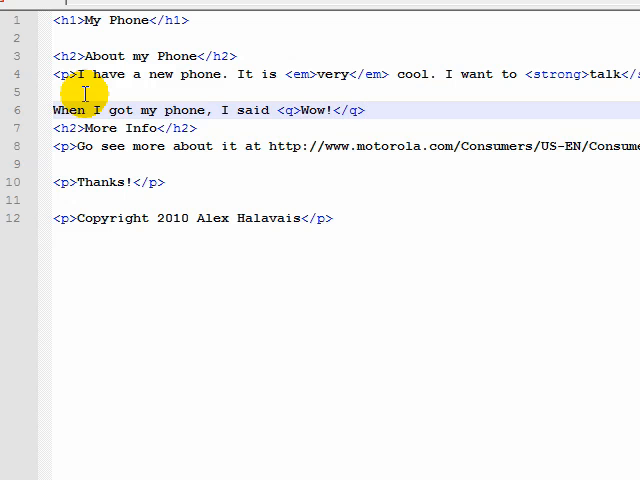
mouse_move(396, 160)
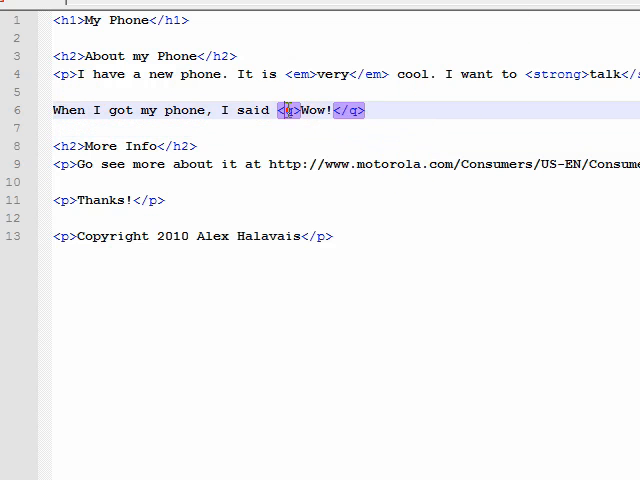
mouse_move(362, 212)
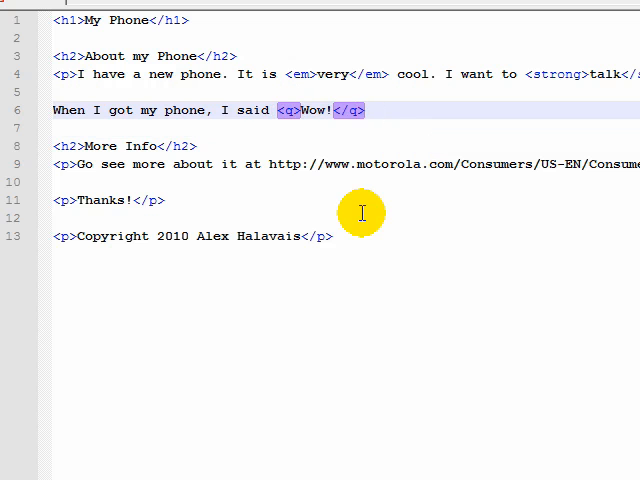
mouse_move(330, 133)
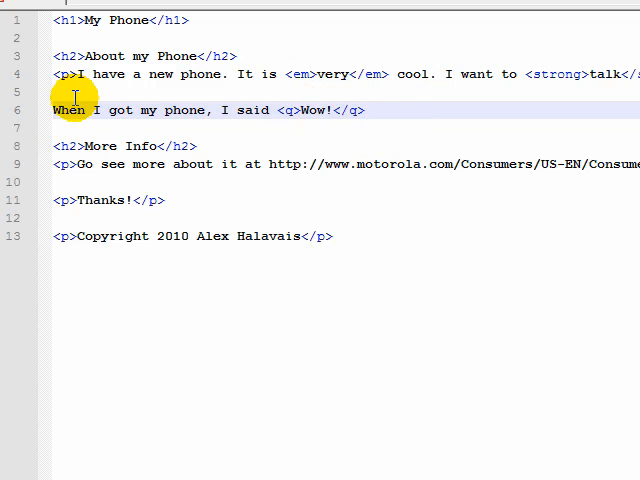
mouse_move(105, 96)
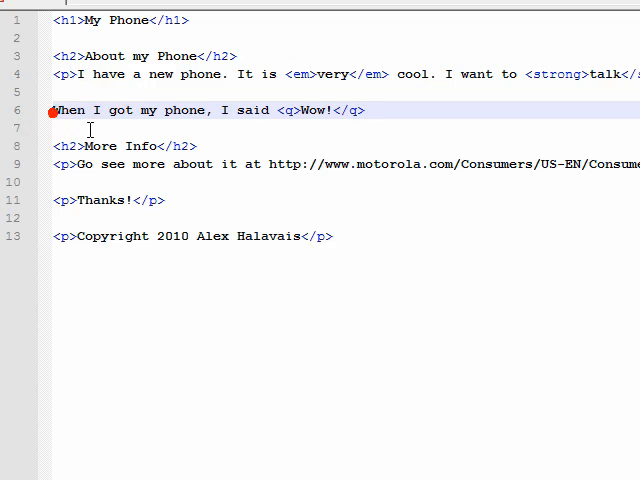
text(<p>)
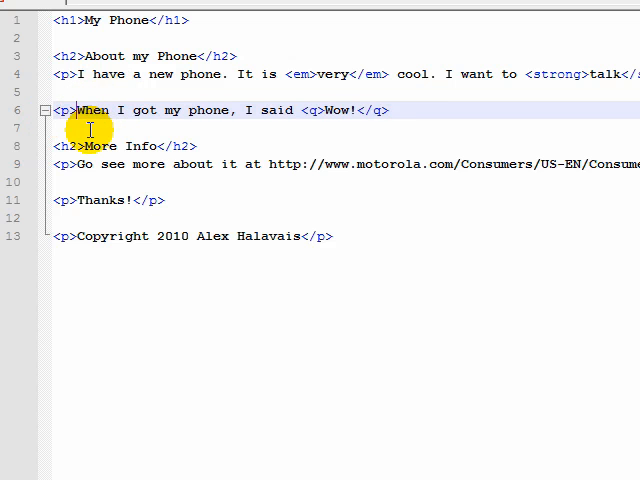
mouse_move(397, 118)
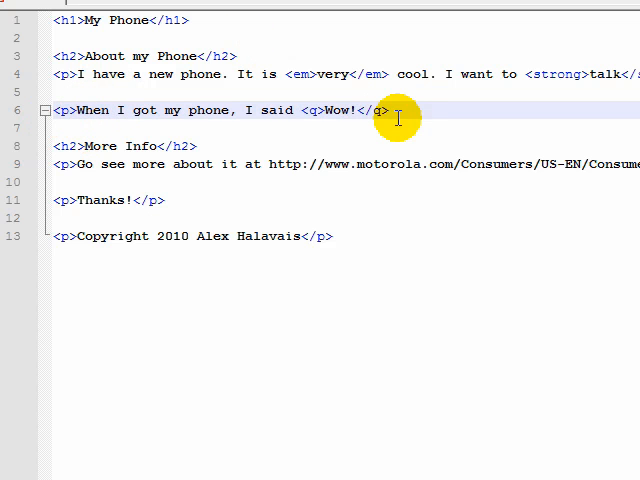
text(</p>)
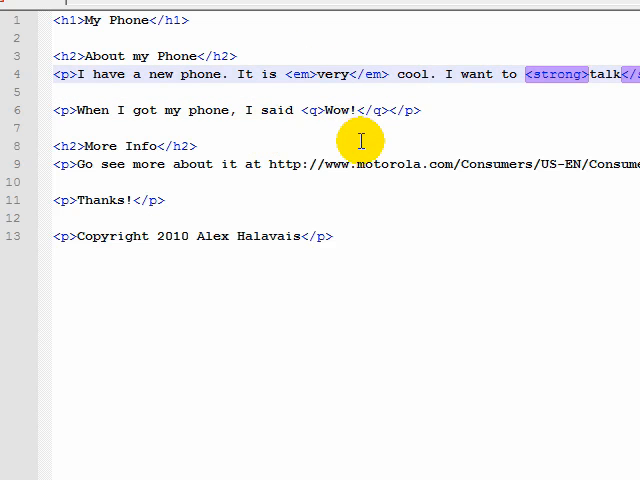
mouse_move(428, 144)
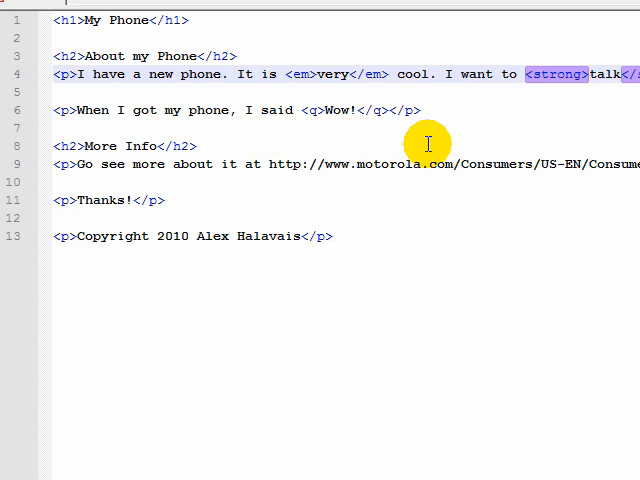
mouse_move(421, 160)
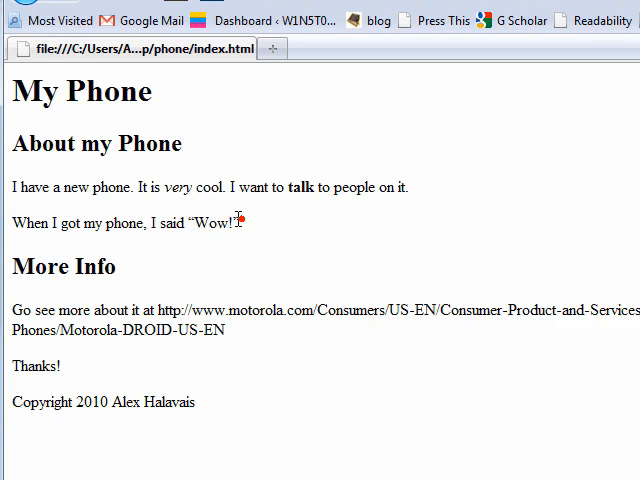
Select text in the new paragraph to confirm Wow! appears in quotation marks.
double_click(210, 223)
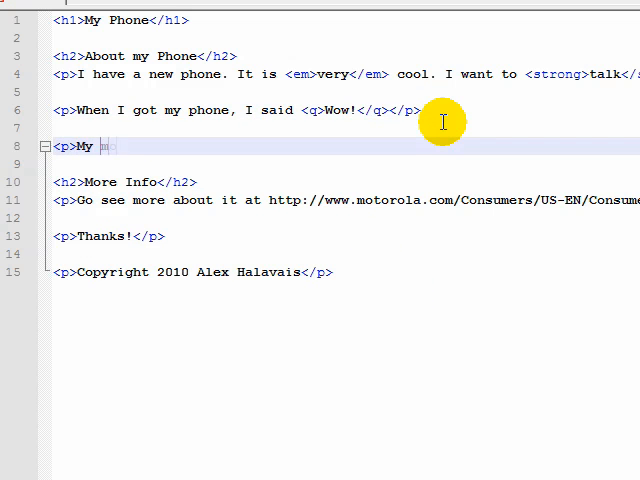
Type 'My mother, on the other hand, wrote and said:' with her question in blockquote tags, joining the split line.
text(mother, on the other hand, wrote and s)
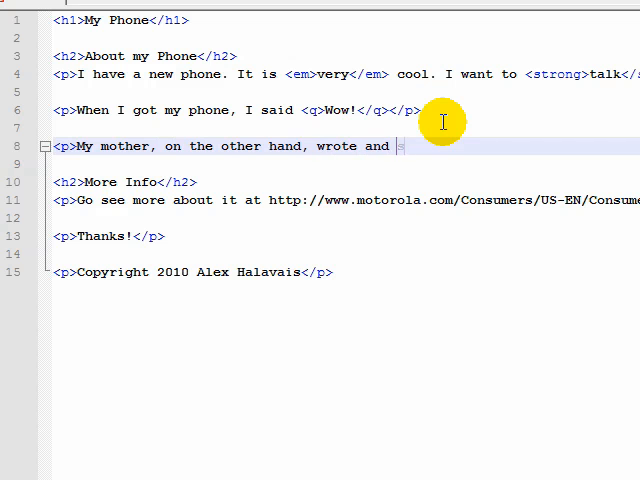
text(said:<Bl)
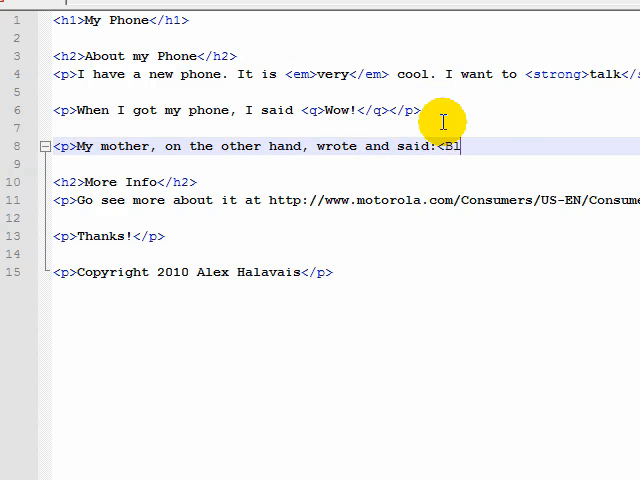
text(ockquote>Do you really)
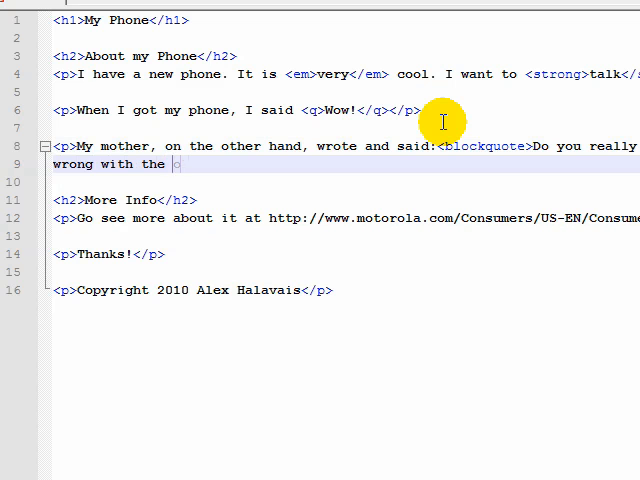
text(old one?</blockquote></p>)
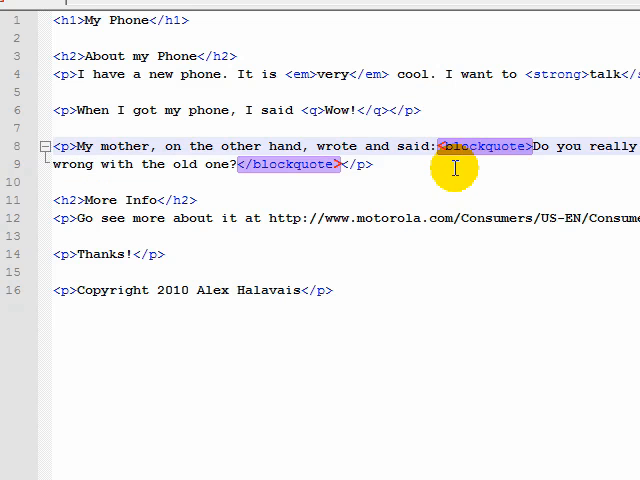
mouse_move(445, 173)
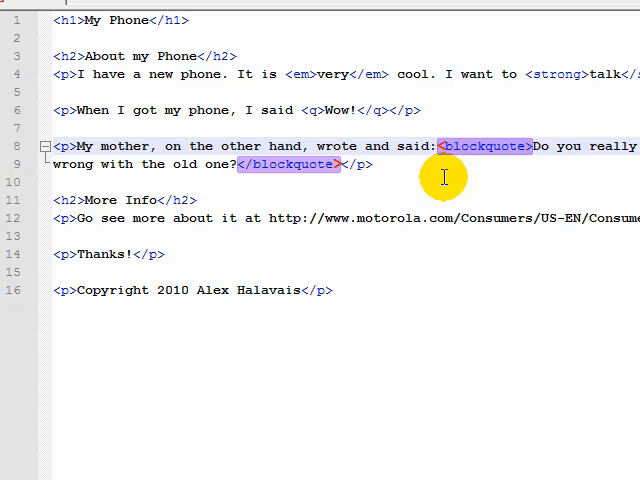
mouse_move(490, 163)
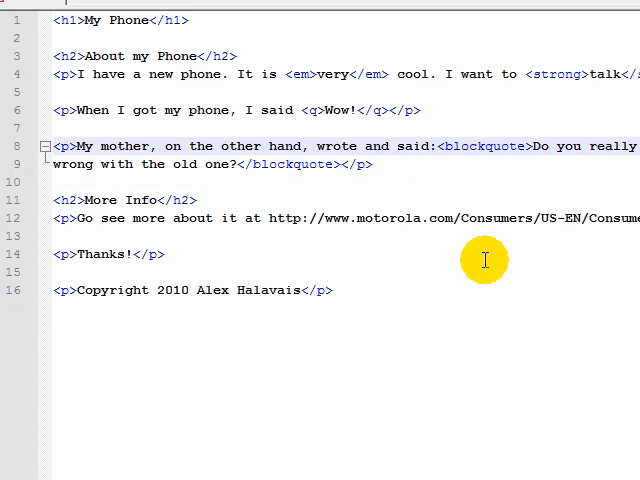
mouse_move(484, 260)
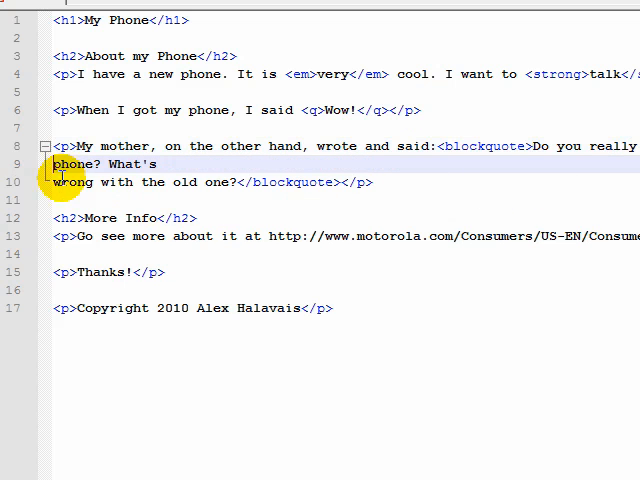
key(Delete)
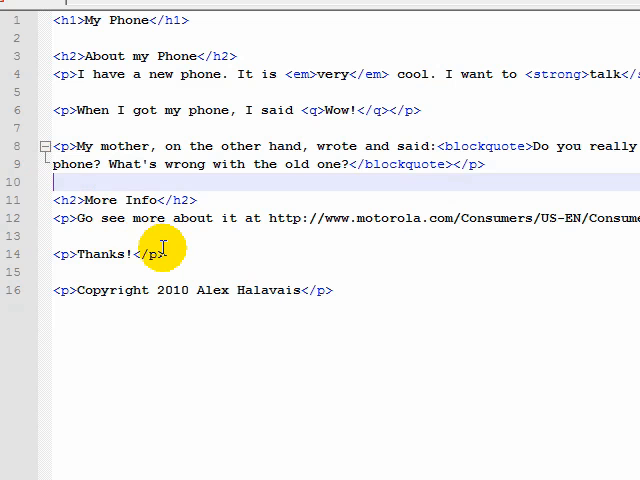
mouse_move(632, 284)
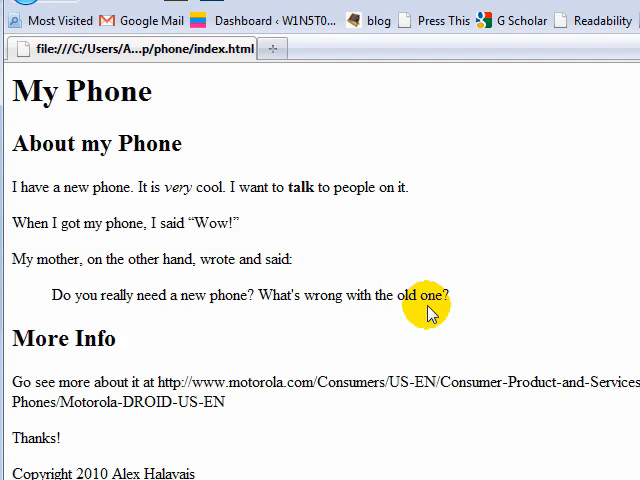
mouse_move(294, 294)
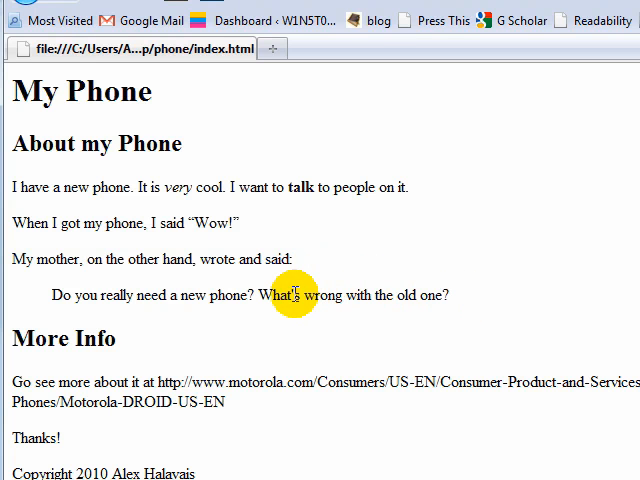
mouse_move(313, 264)
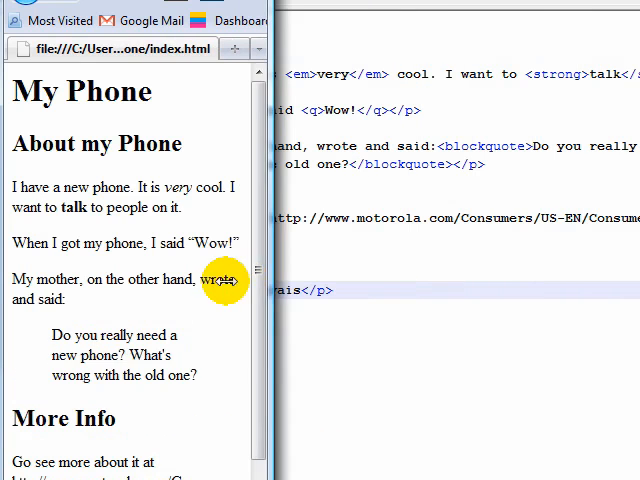
Resize the Firefox window narrower, then wider, to watch the block quote rewrap.
drag(273, 270, 258, 275)
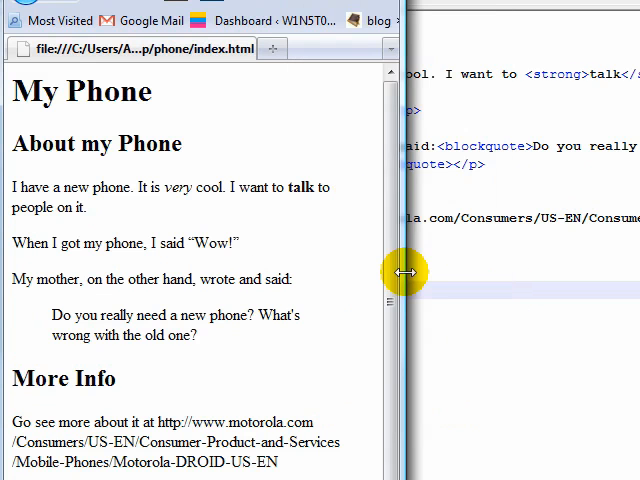
drag(408, 272, 532, 295)
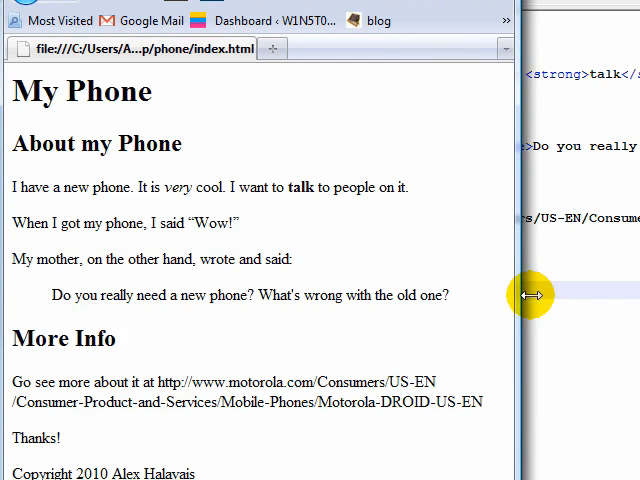
drag(532, 295, 545, 290)
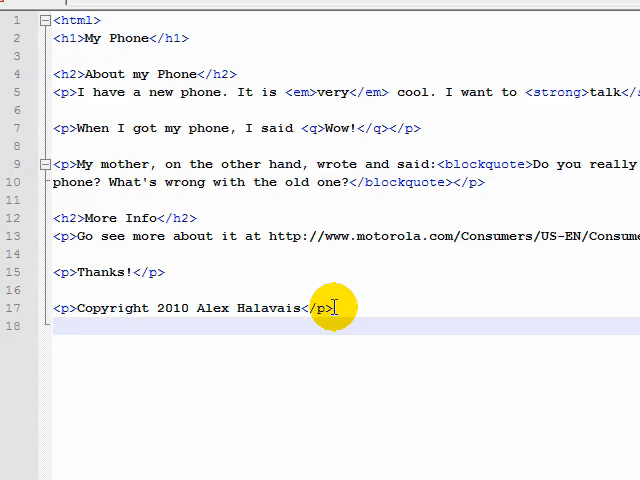
text(</html>)
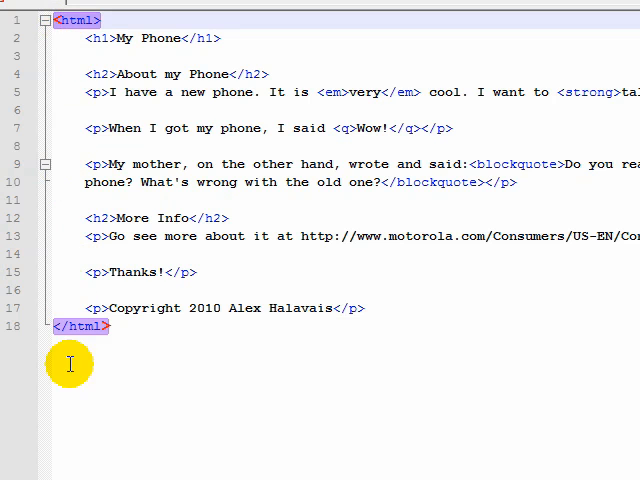
click(45, 20)
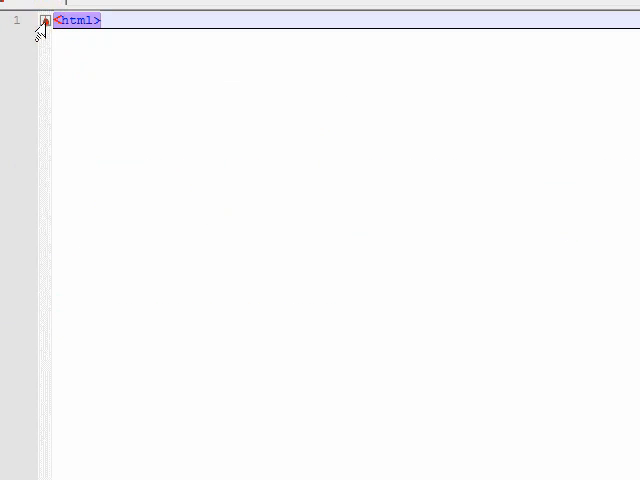
key(ctrl+v)
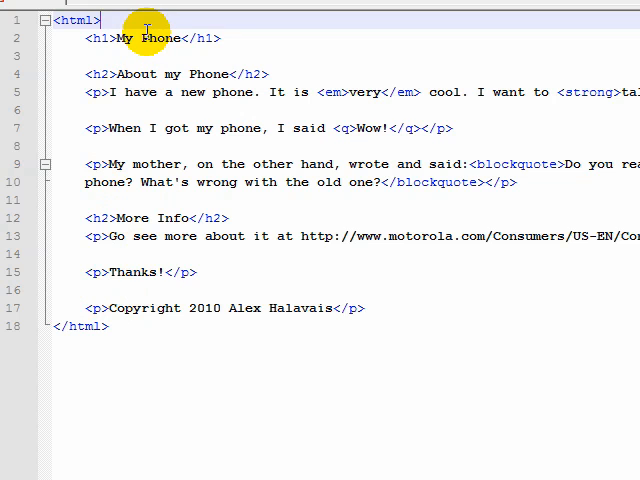
Add <head> after the opening html tag and wrap the content in <body></body>.
key(Return)
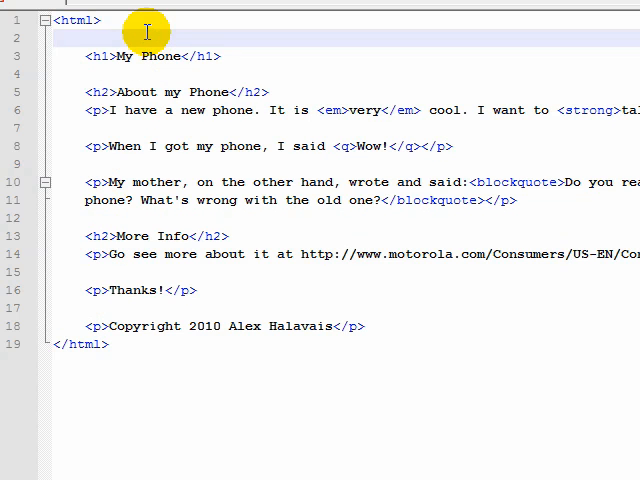
text(<head>)
text(</head)
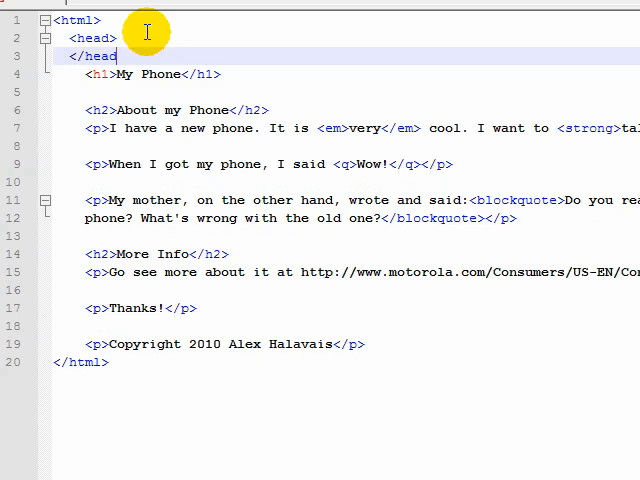
key(Return)
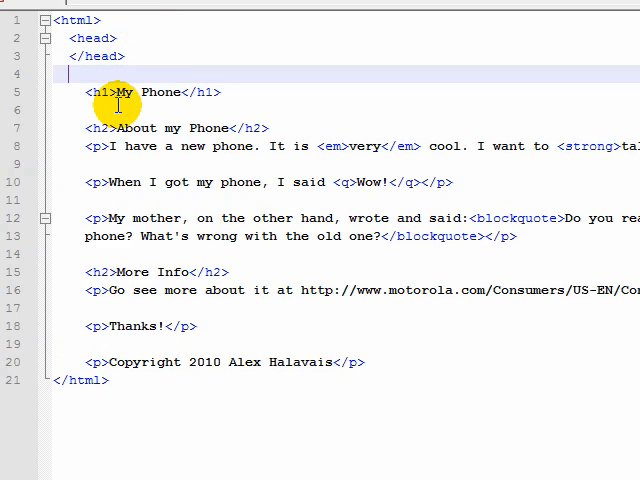
text(<body>)
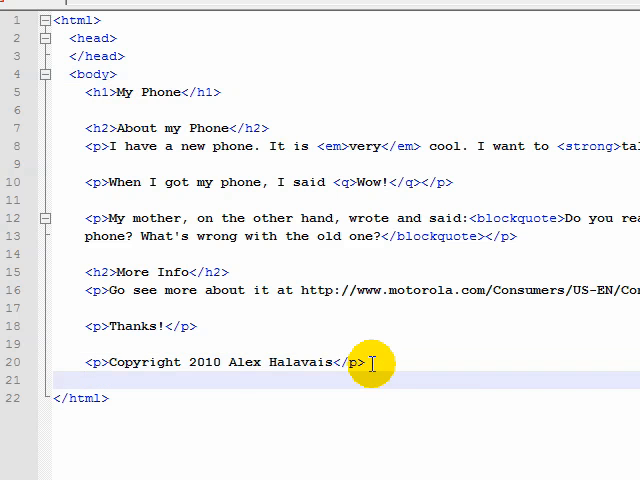
text(</body>)
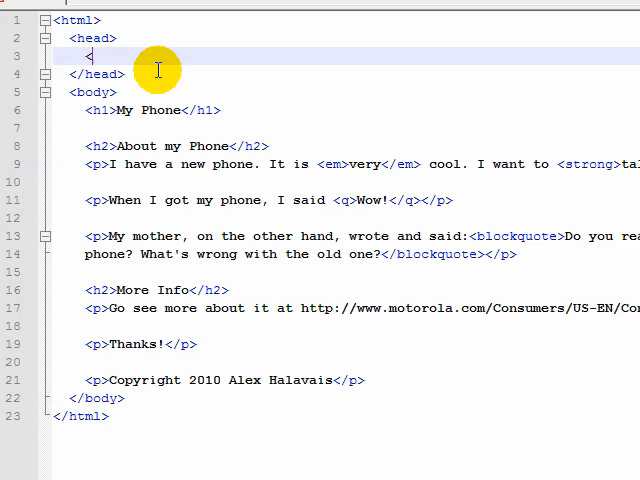
Give the head a <title>My phone</title>.
text(title)
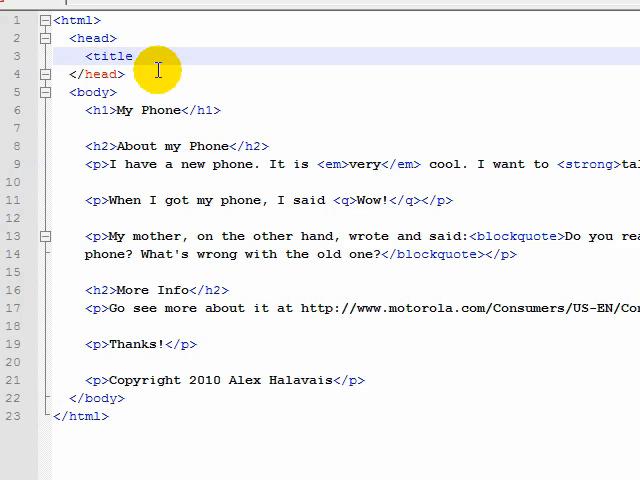
text(My)
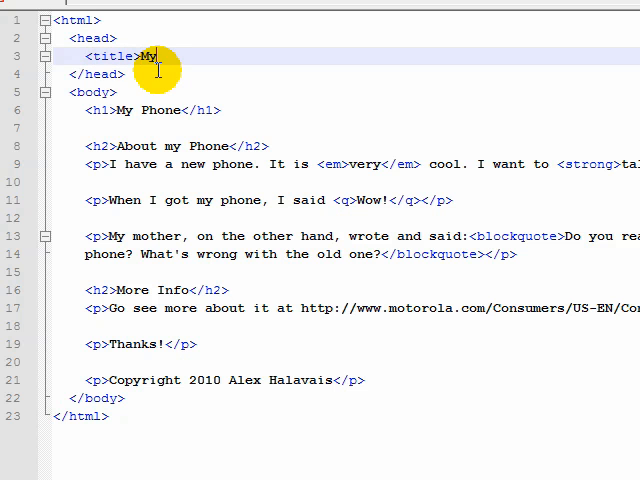
text(phone<)
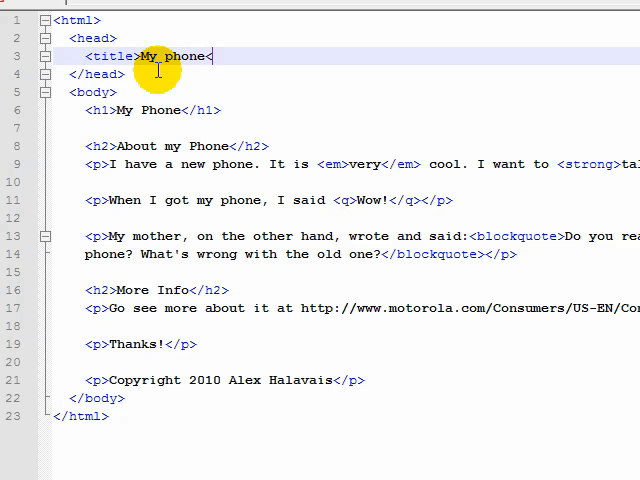
text(/title>)
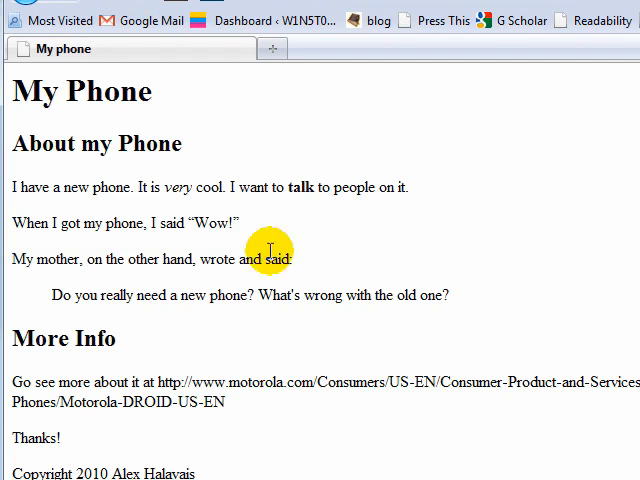
mouse_move(35, 255)
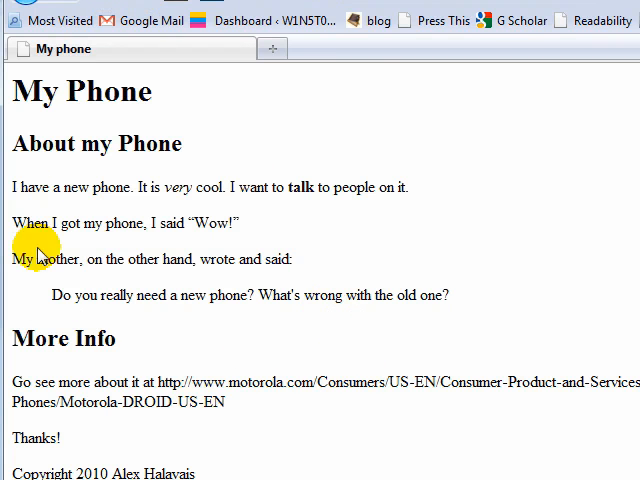
mouse_move(281, 350)
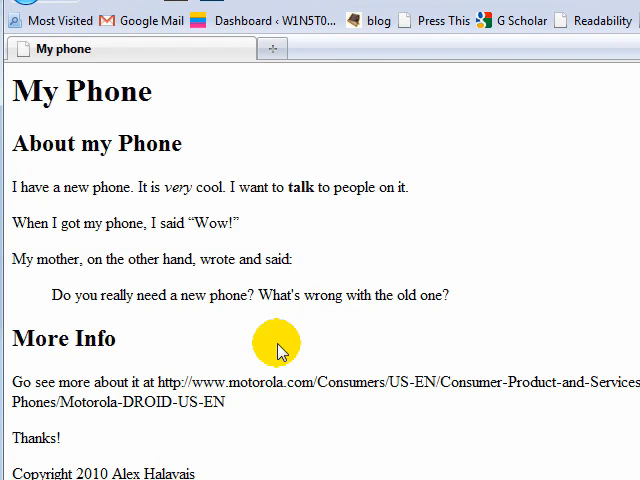
mouse_move(240, 470)
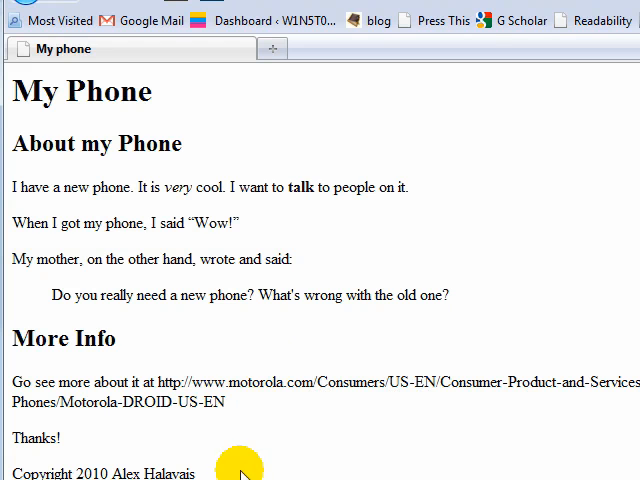
mouse_move(208, 365)
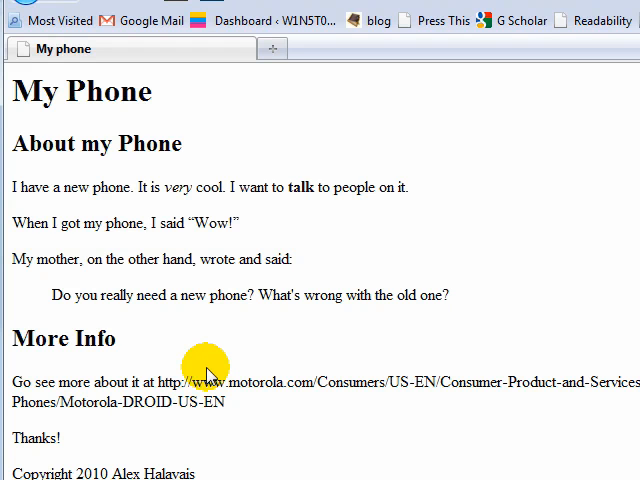
mouse_move(288, 414)
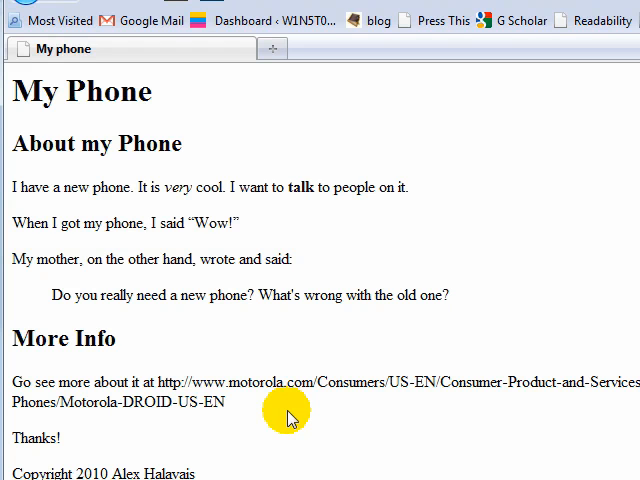
mouse_move(278, 440)
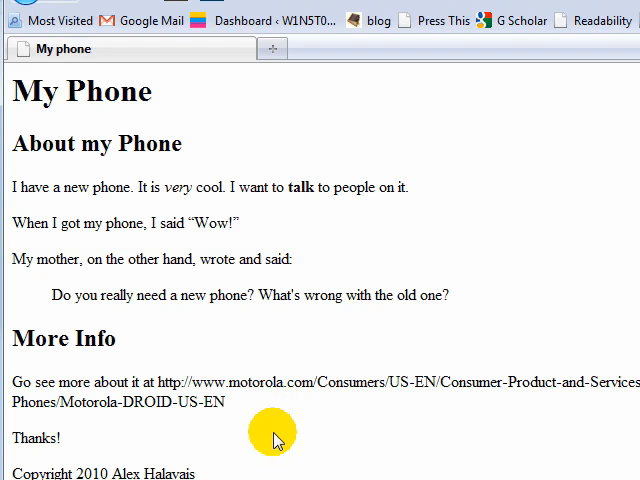
mouse_move(135, 58)
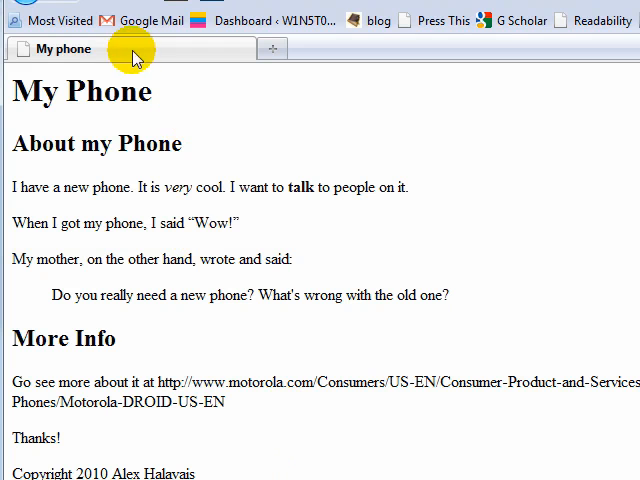
mouse_move(170, 368)
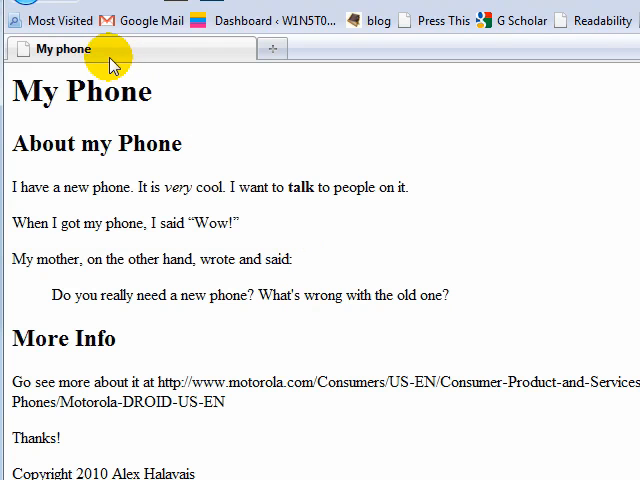
mouse_move(108, 55)
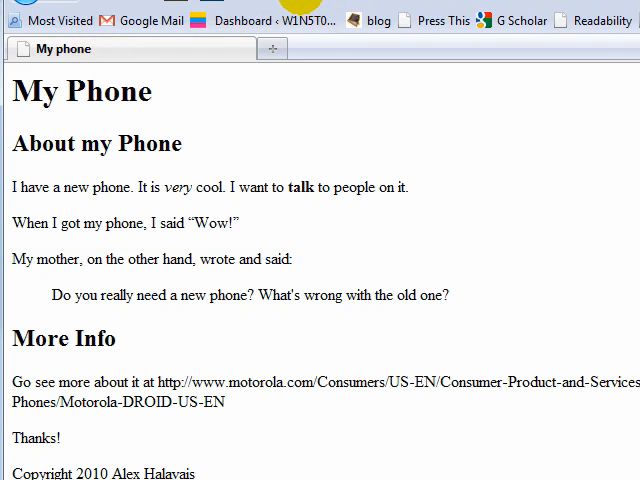
mouse_move(385, 78)
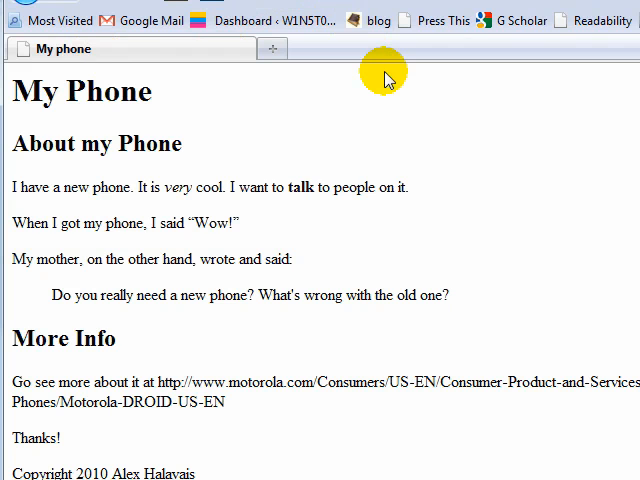
mouse_move(374, 90)
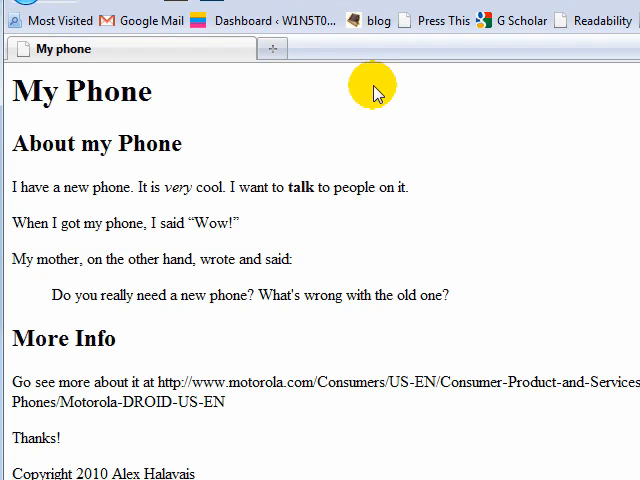
mouse_move(363, 105)
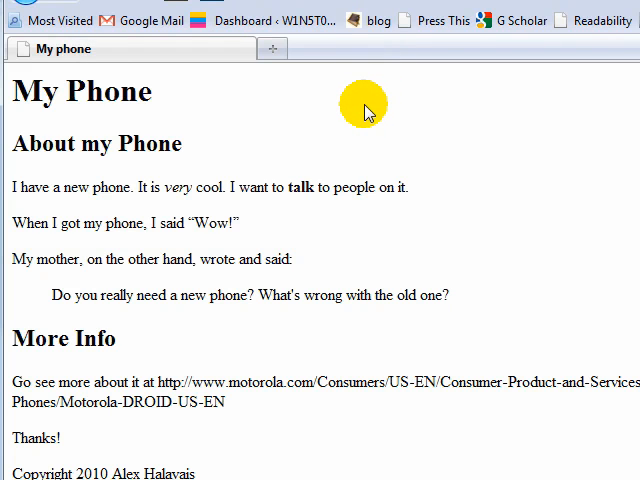
mouse_move(362, 112)
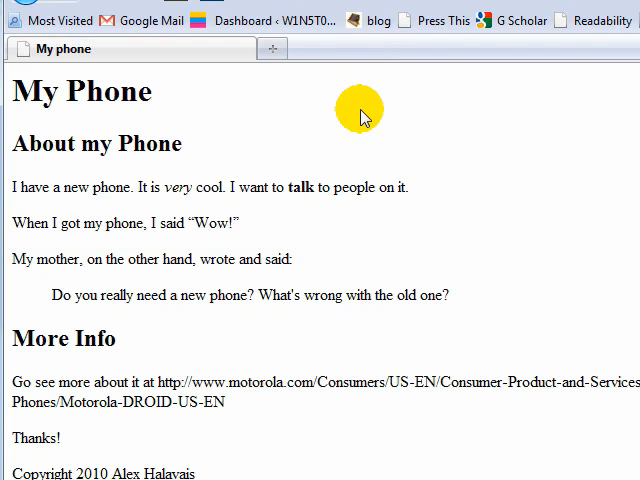
mouse_move(358, 8)
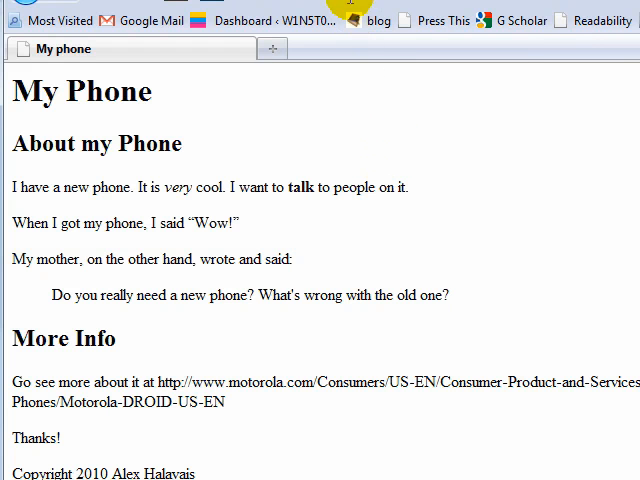